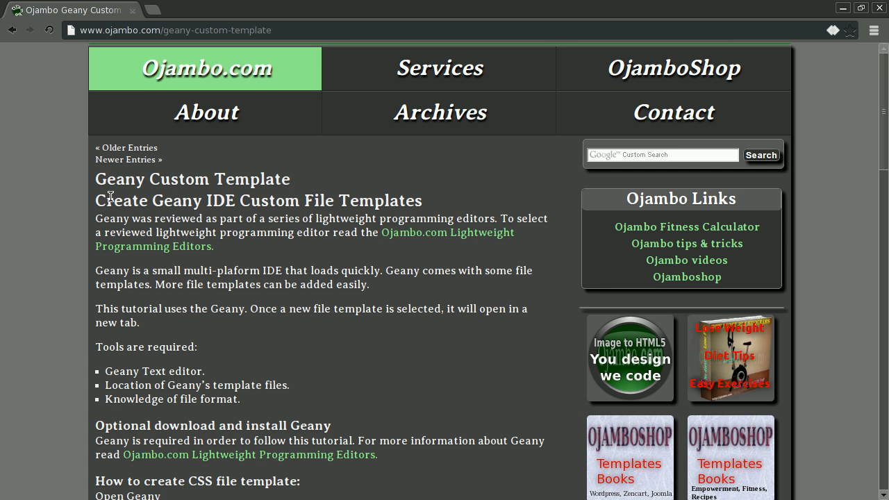
mouse_move(3, 82)
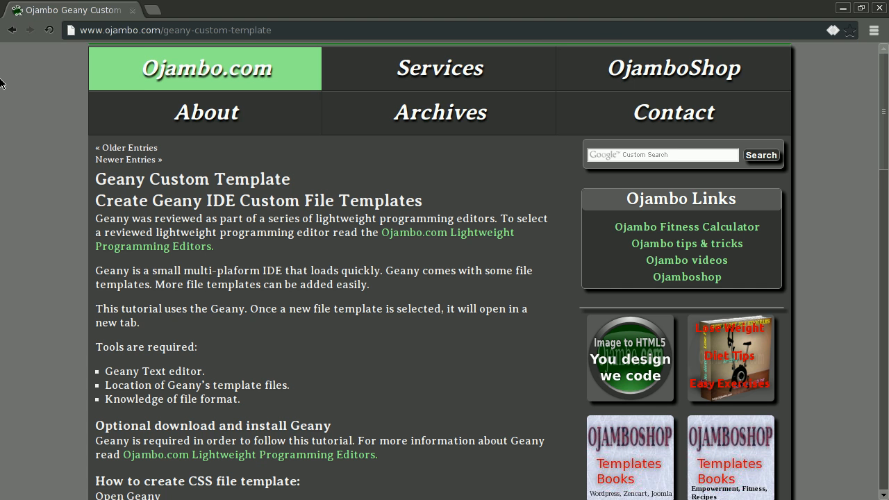
mouse_move(145, 31)
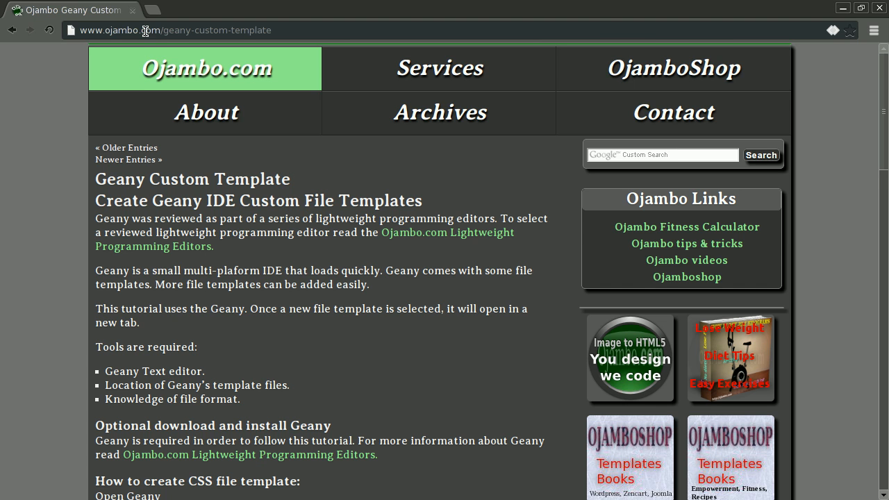
mouse_move(187, 43)
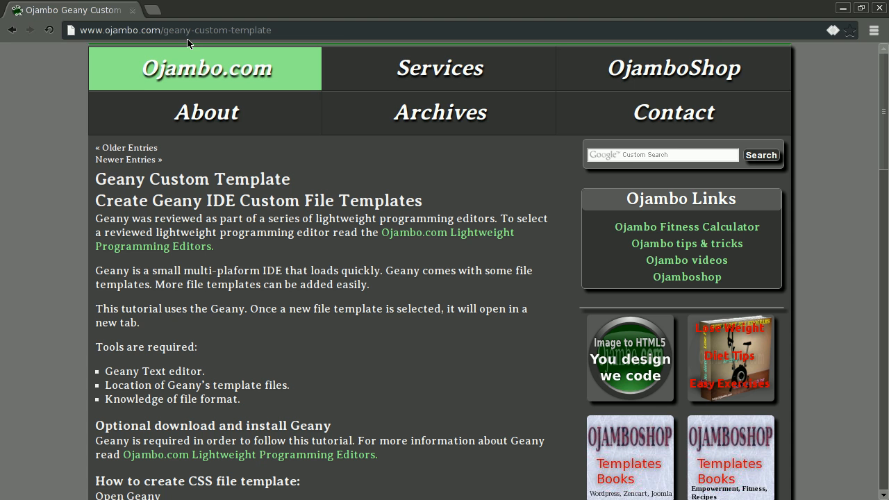
mouse_move(230, 41)
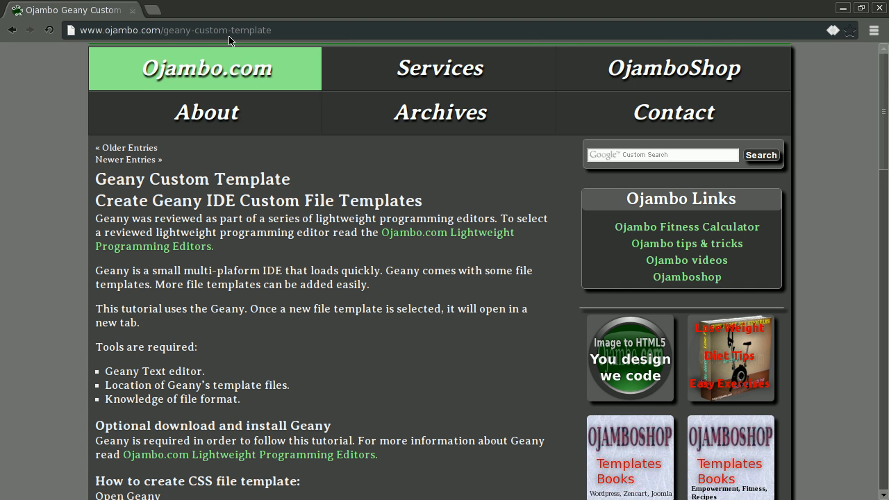
mouse_move(269, 356)
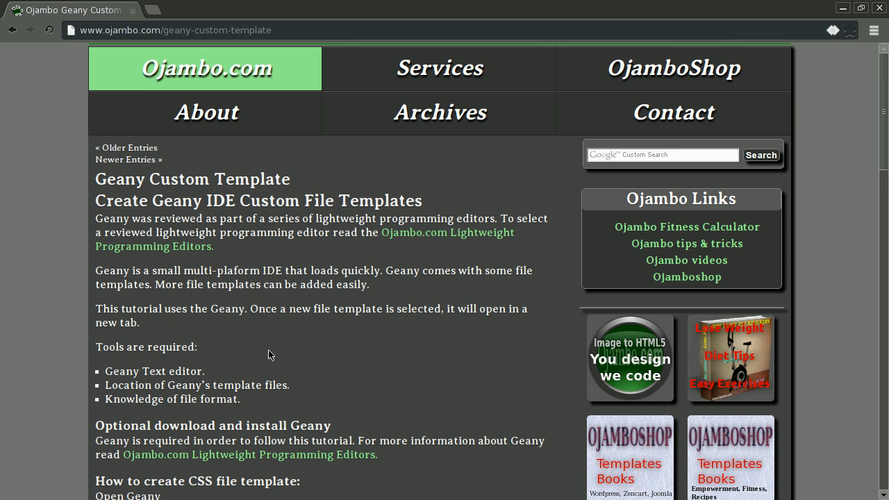
mouse_move(469, 314)
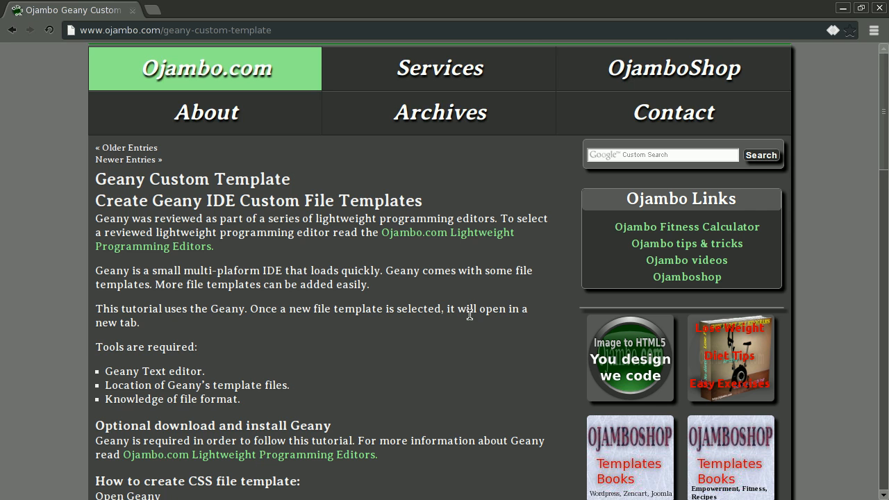
Scroll down through the Ojambo.com tutorial page before leaving the browser.
scroll(down, 3)
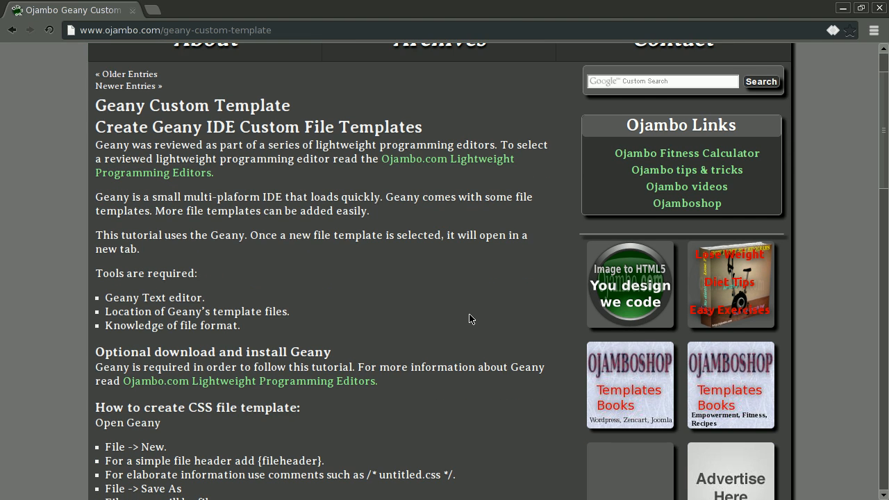
scroll(down, 3)
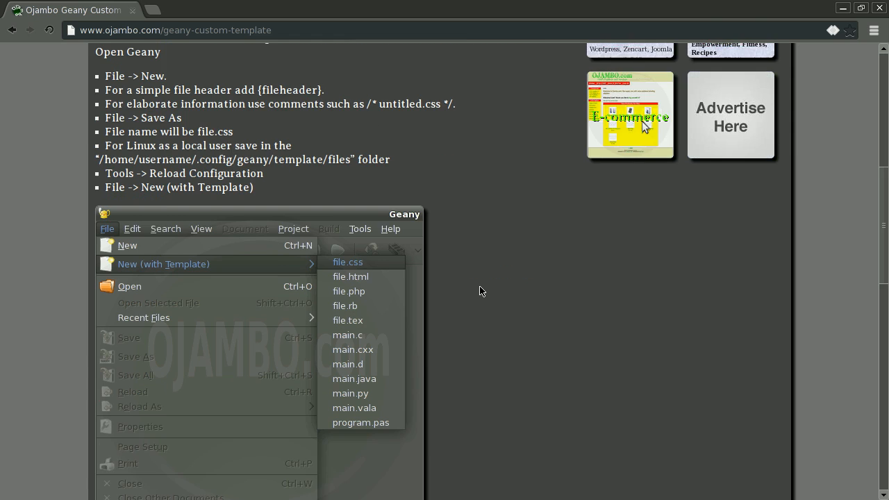
scroll(down, 3)
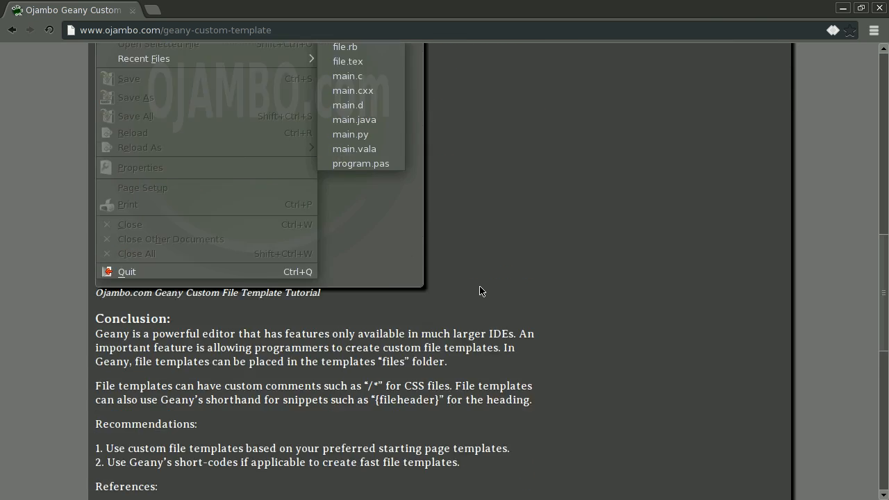
scroll(down, 3)
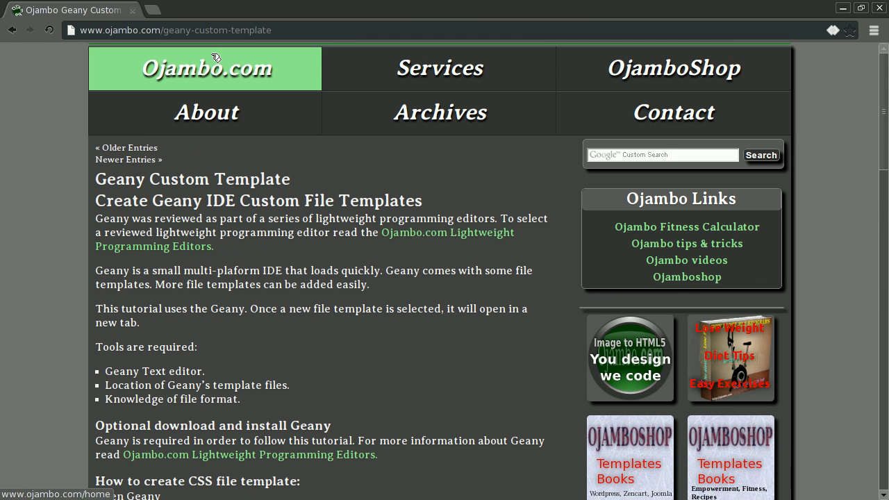
mouse_move(855, 203)
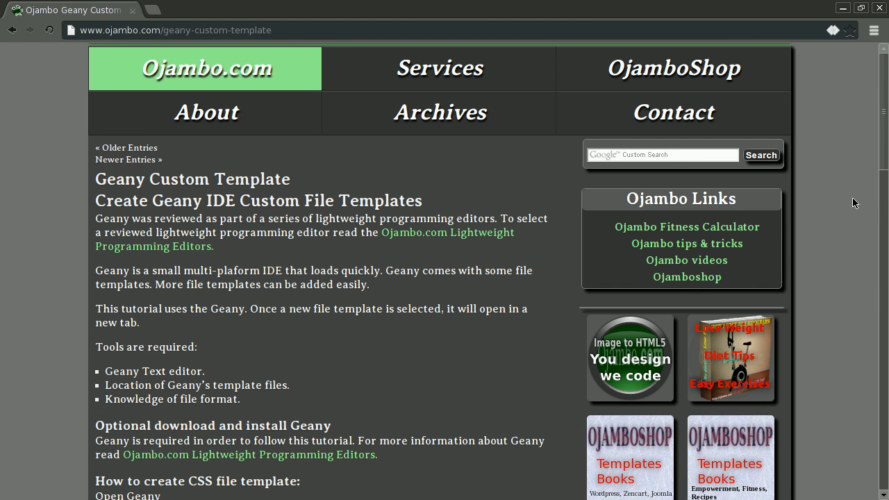
mouse_move(841, 8)
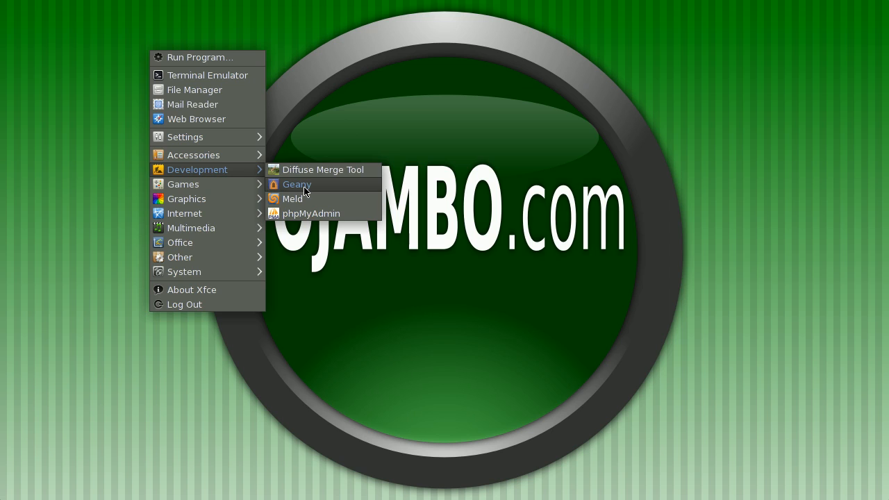
Launch Geany, view the File > New (with Template) list, and dismiss it unused.
click(297, 184)
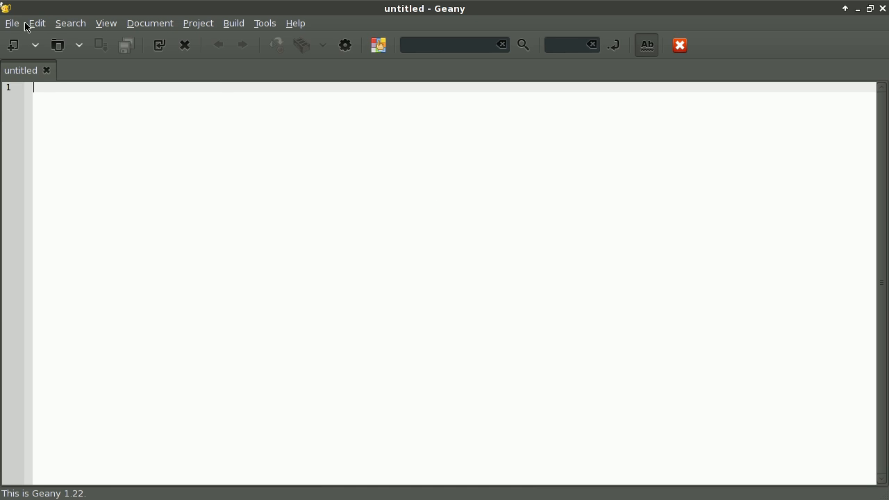
click(11, 23)
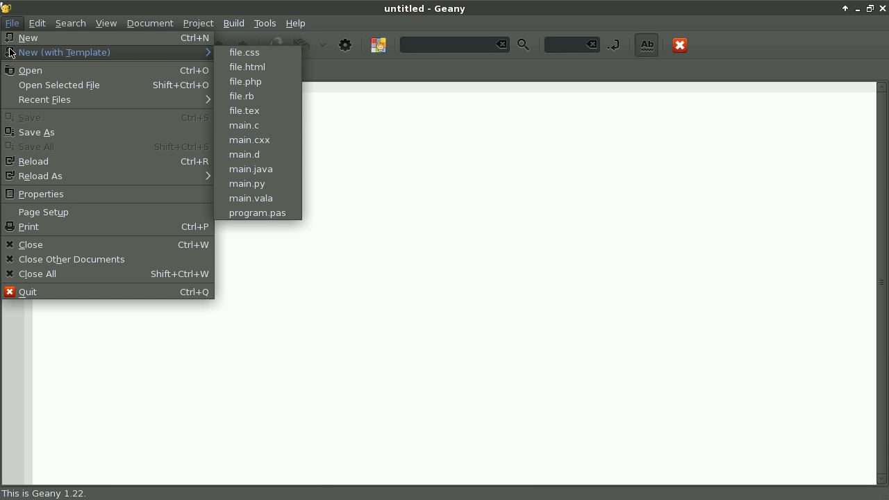
mouse_move(245, 125)
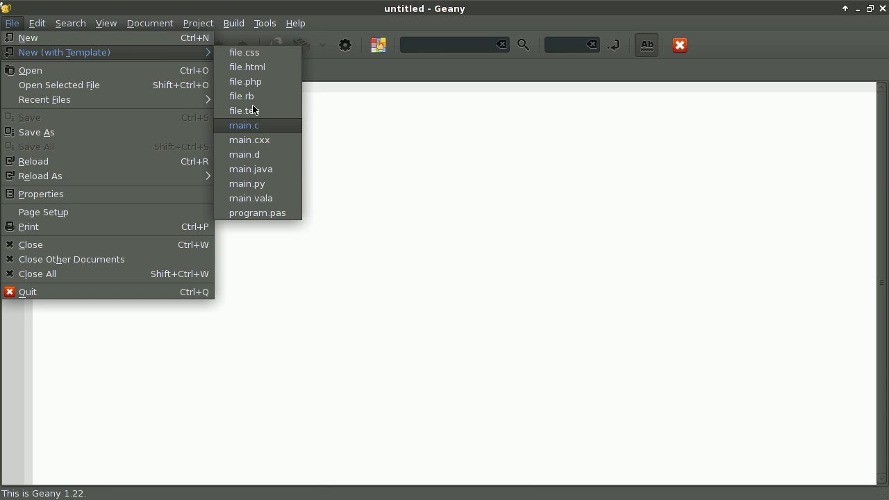
click(244, 125)
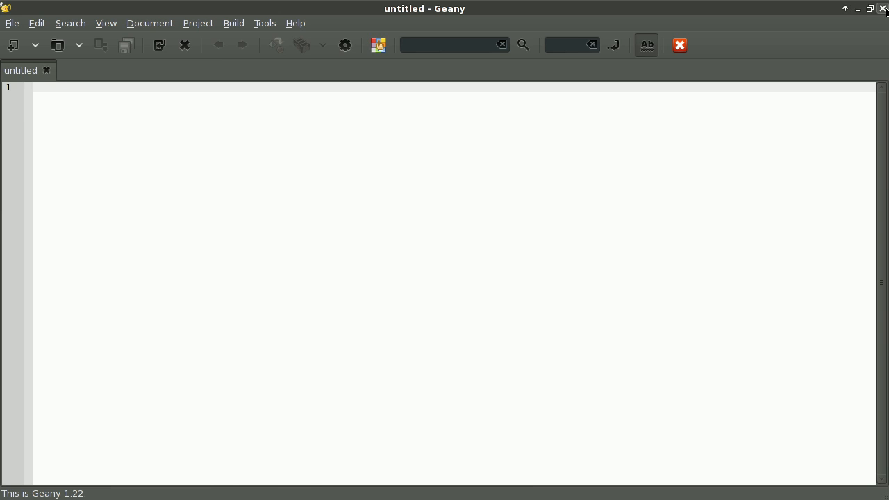
Close Geany and enter the templates folder under .config/geany in Dolphin.
click(883, 8)
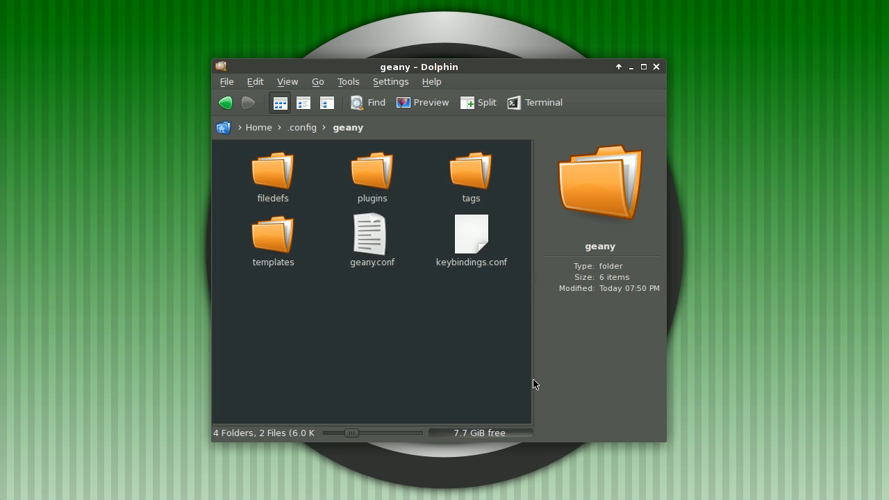
mouse_move(244, 141)
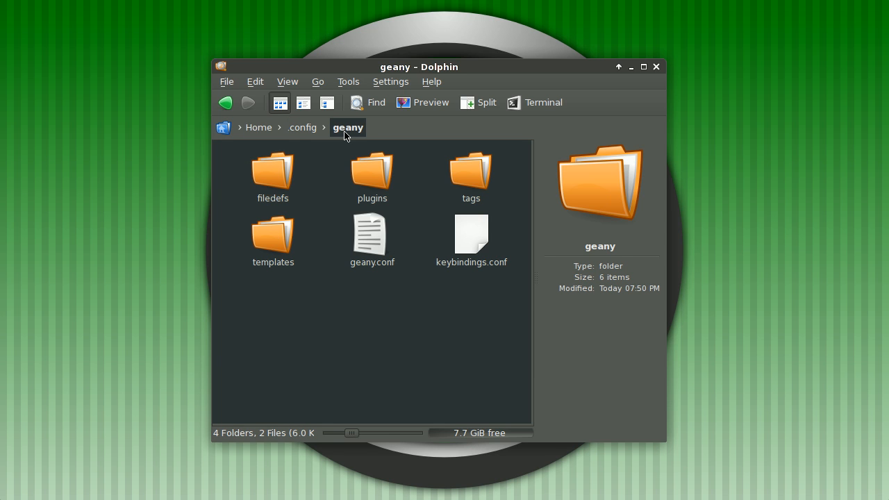
click(272, 233)
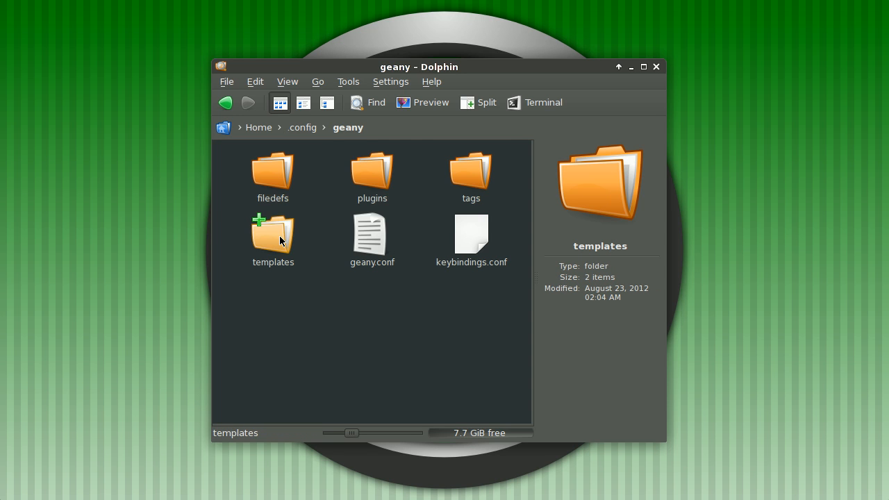
double_click(272, 233)
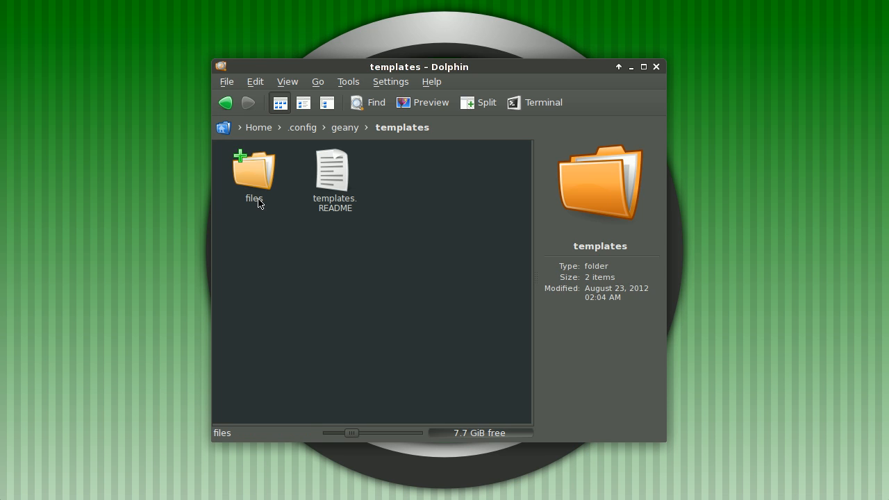
Open templates.README with Geany from its context menu.
click(332, 170)
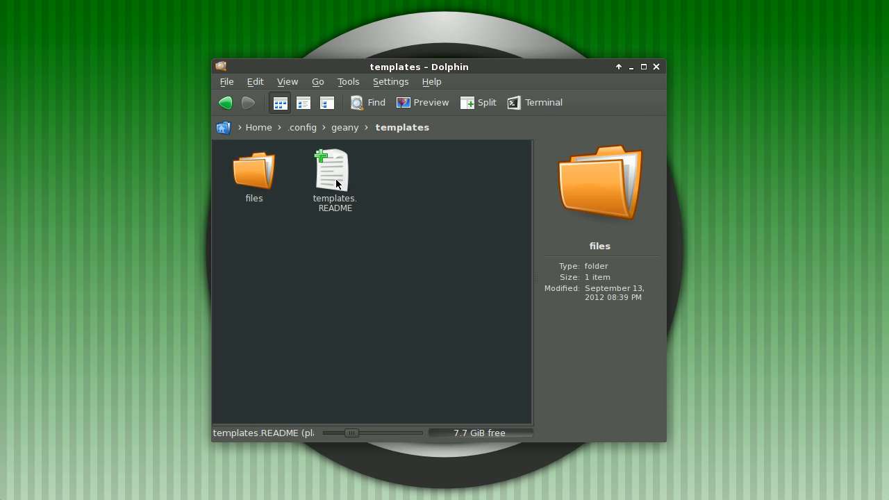
right_click(335, 170)
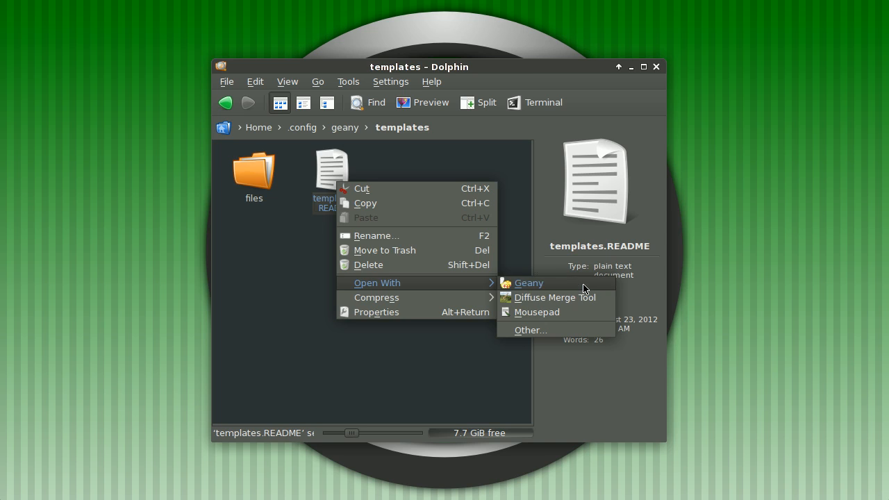
click(527, 283)
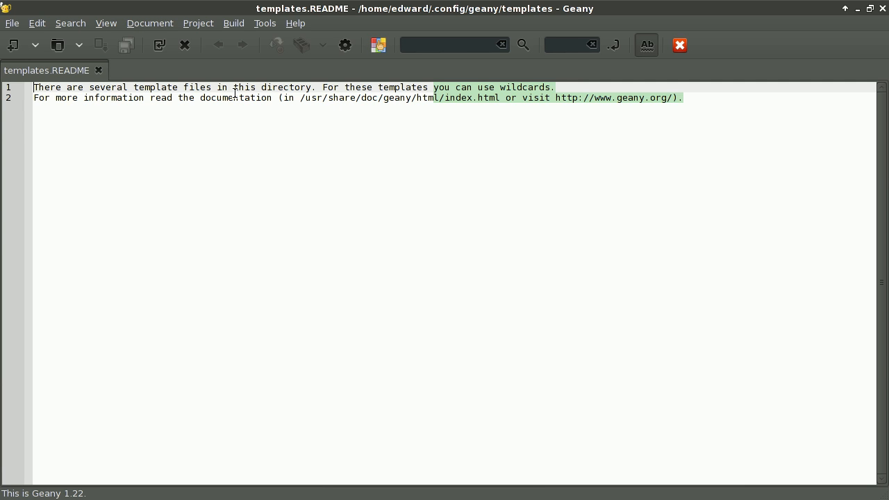
mouse_move(503, 122)
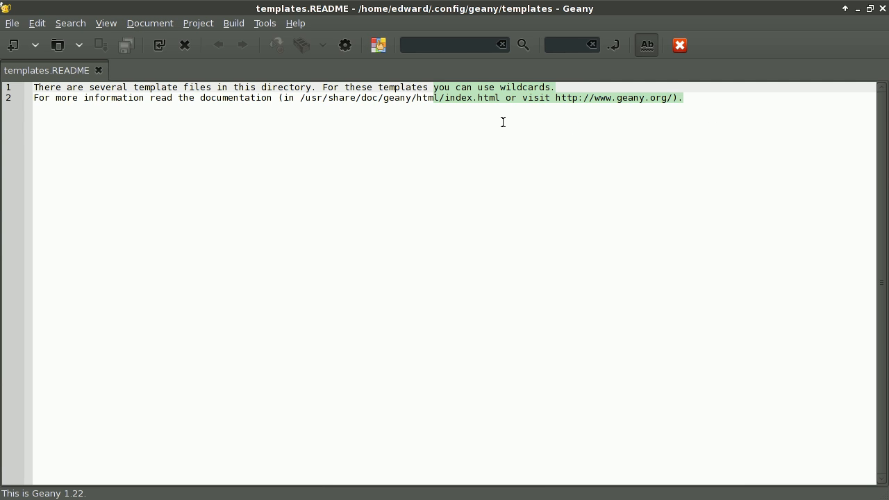
mouse_move(99, 69)
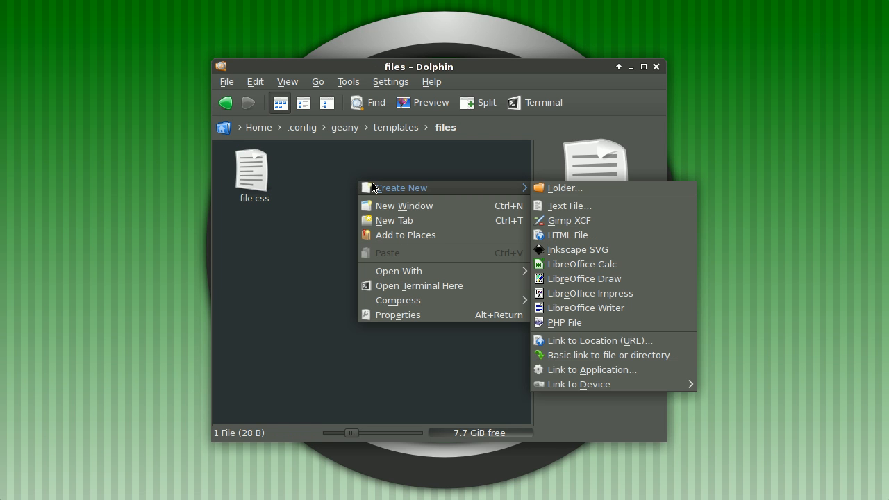
mouse_move(589, 293)
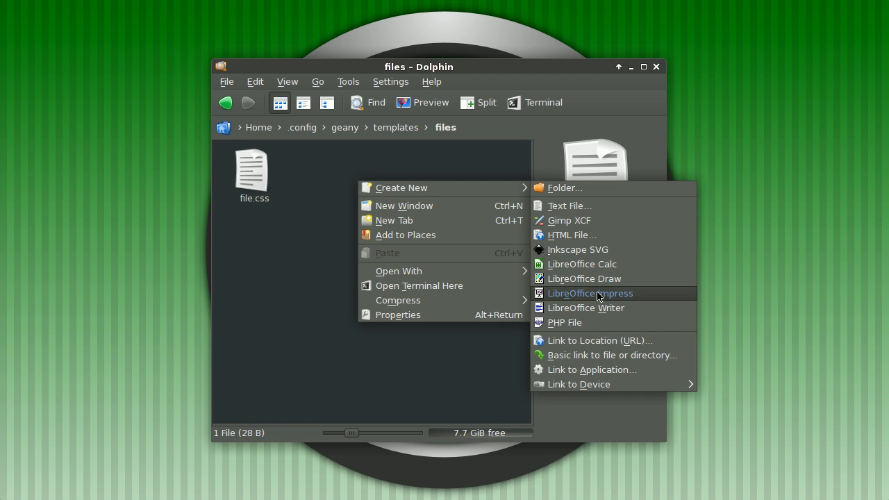
mouse_move(575, 205)
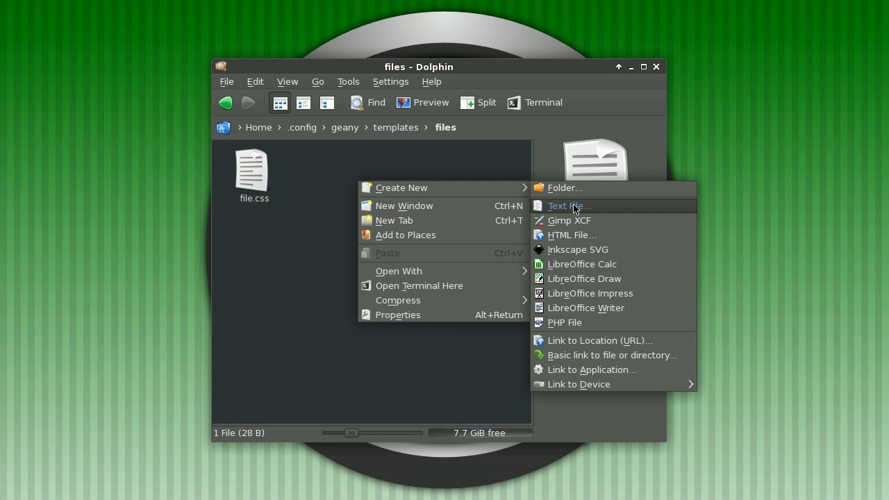
Create a new empty text file named file.sh in the templates files folder.
click(568, 205)
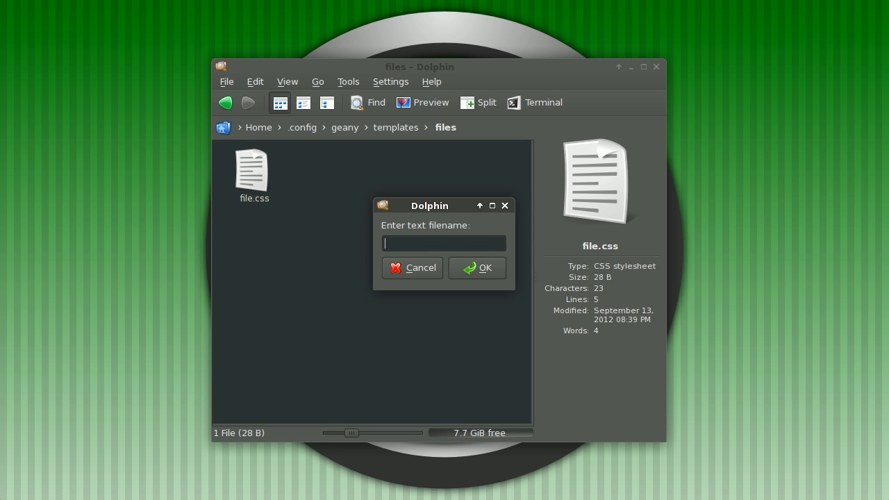
text(fil)
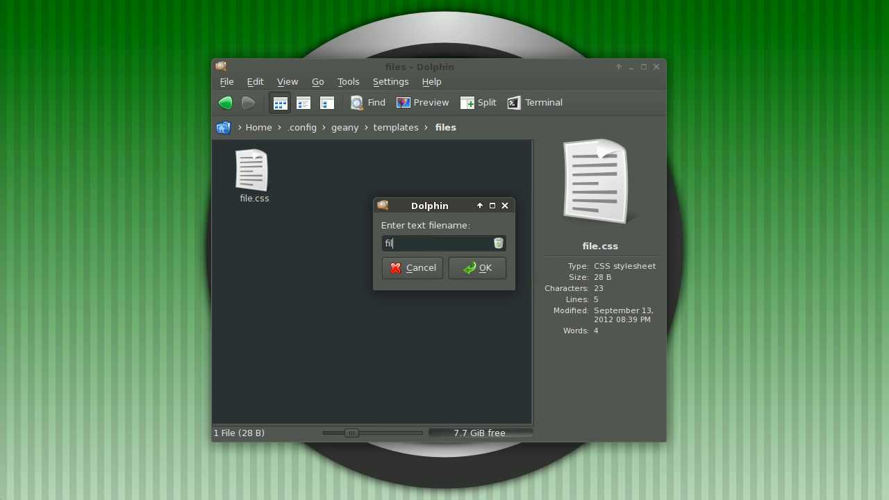
click(478, 268)
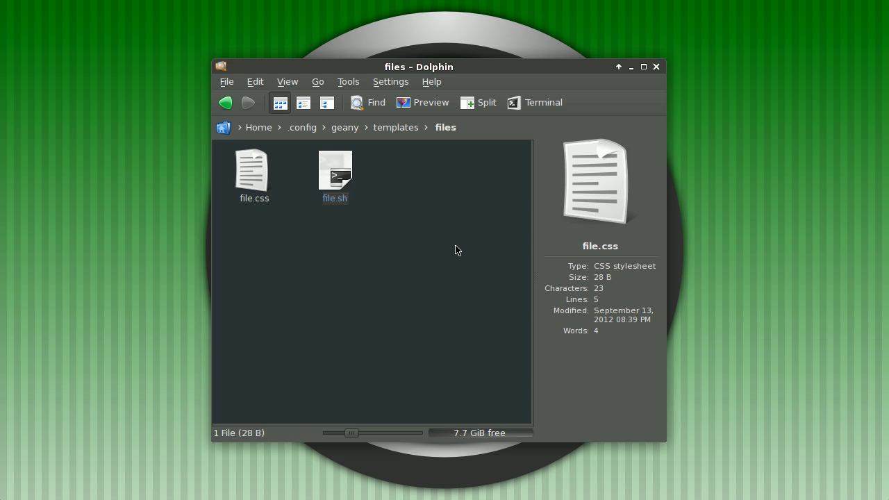
Open file.sh with Geany from its context menu.
click(335, 170)
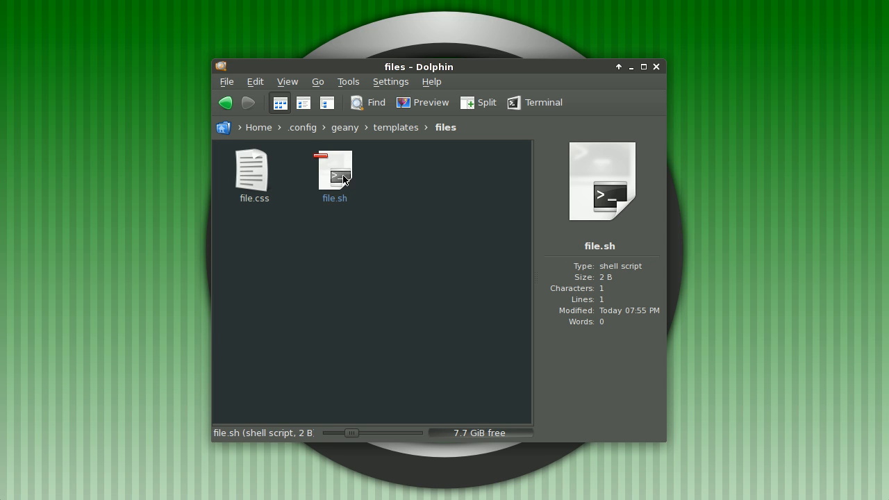
right_click(334, 170)
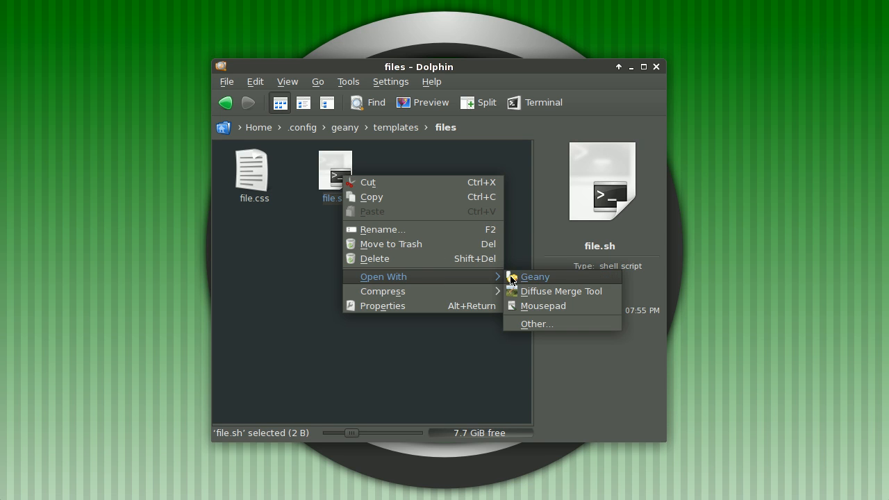
click(533, 276)
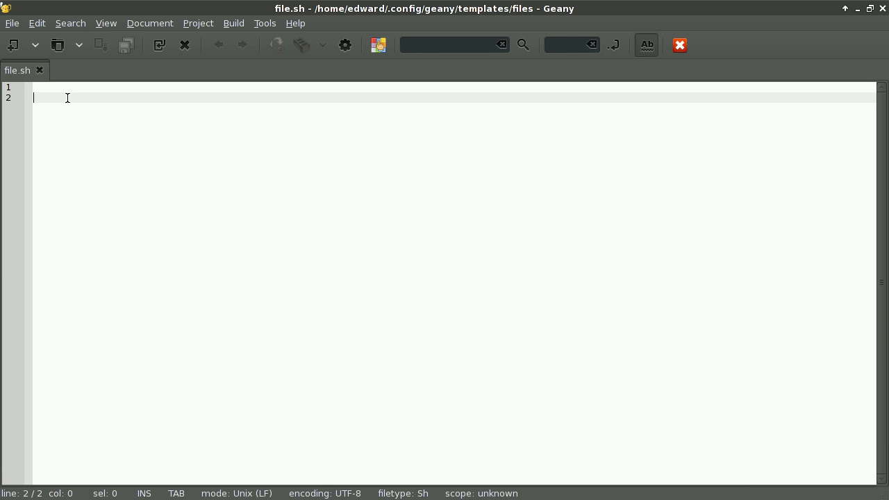
Write the first line '# Ojambo.com SH File Template #'.
text(#)
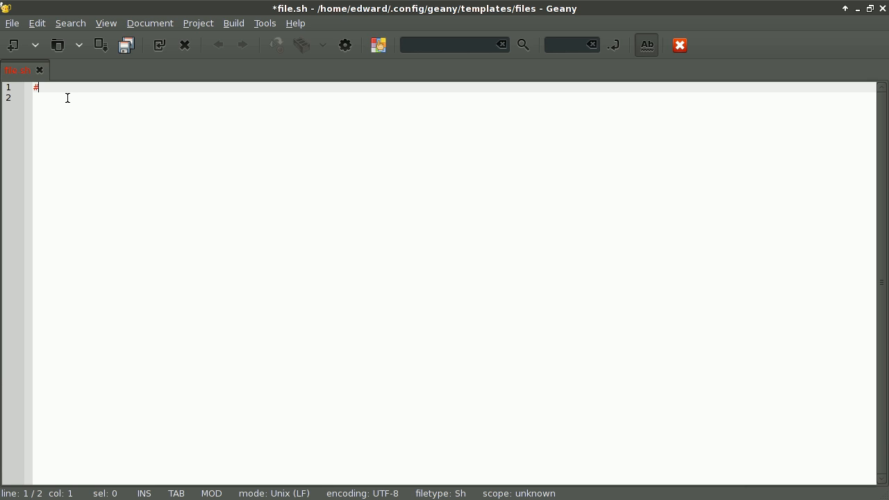
text(Ojam)
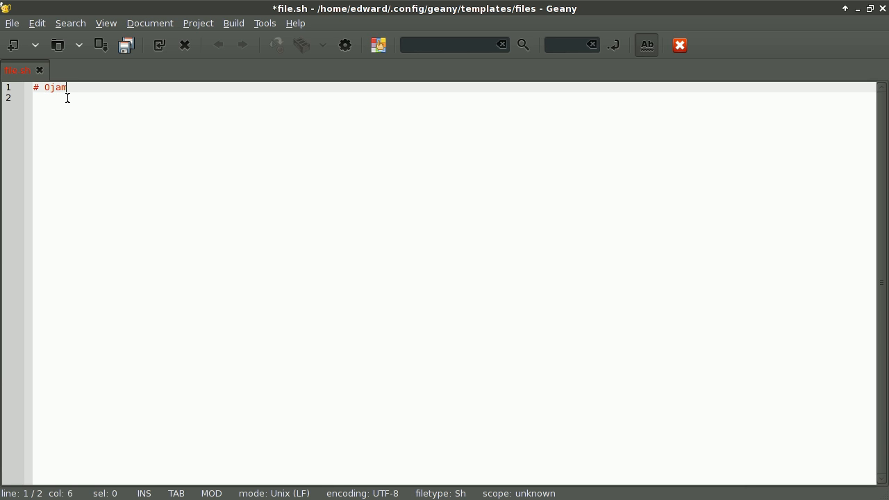
text(bo.com)
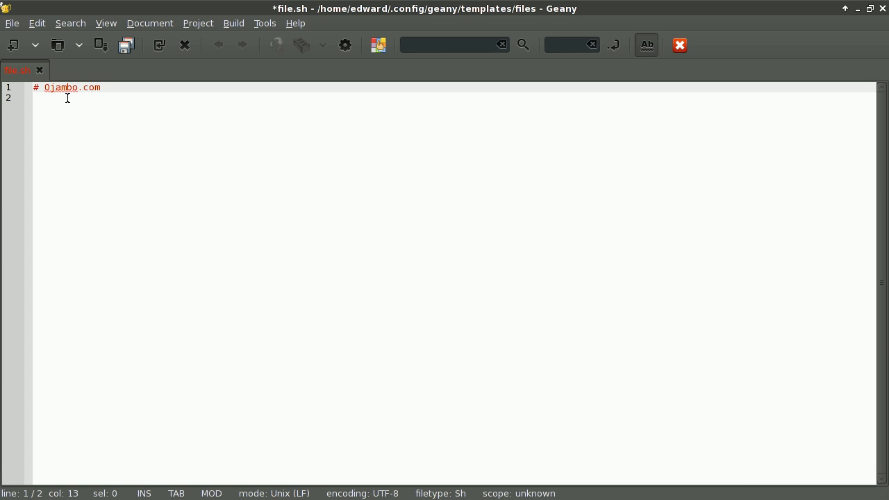
text(S)
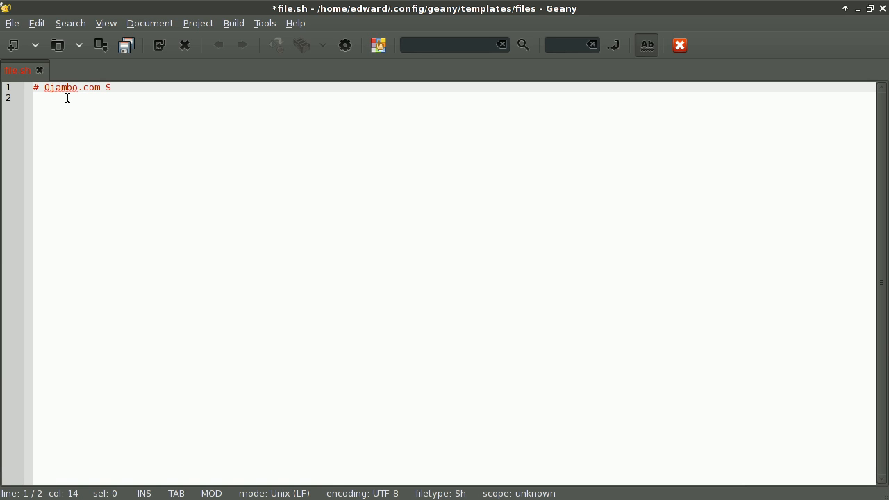
text(H File)
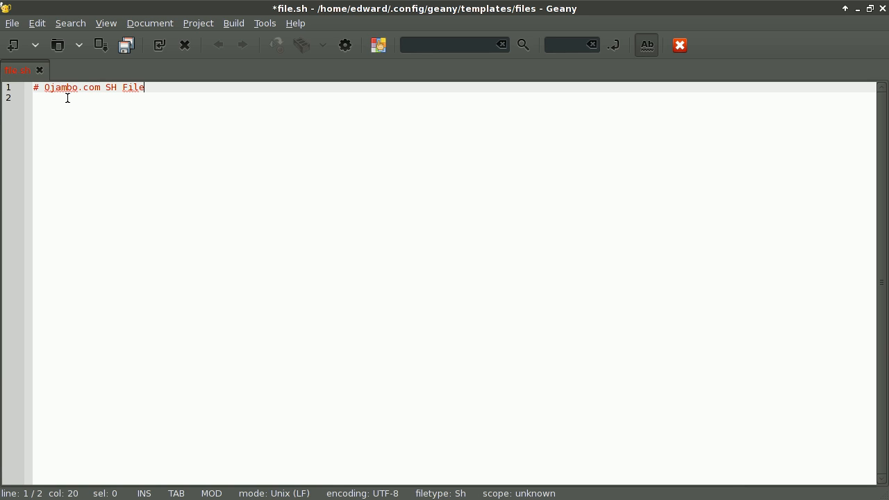
text(Template)
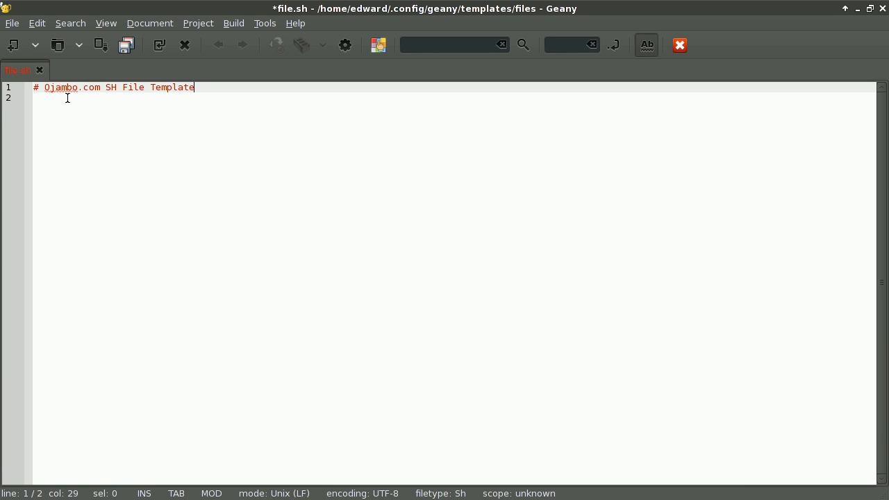
text(#)
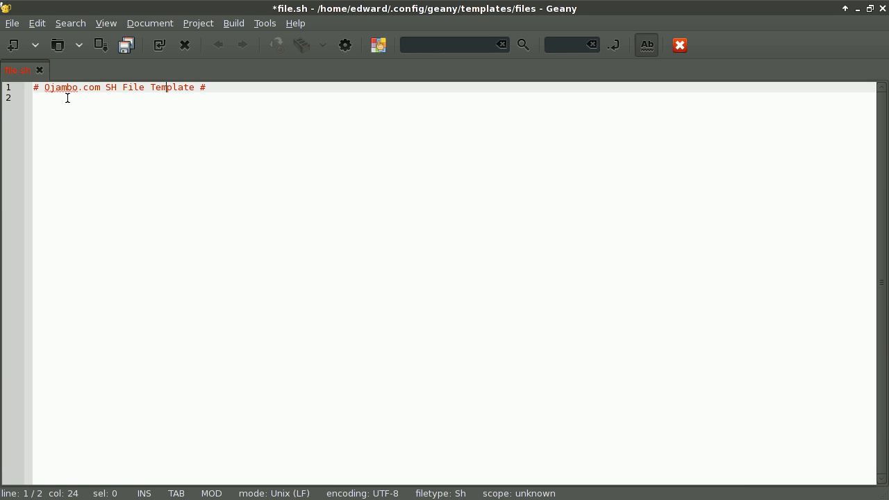
Add a '#' comment line below the header and save file.sh.
click(67, 97)
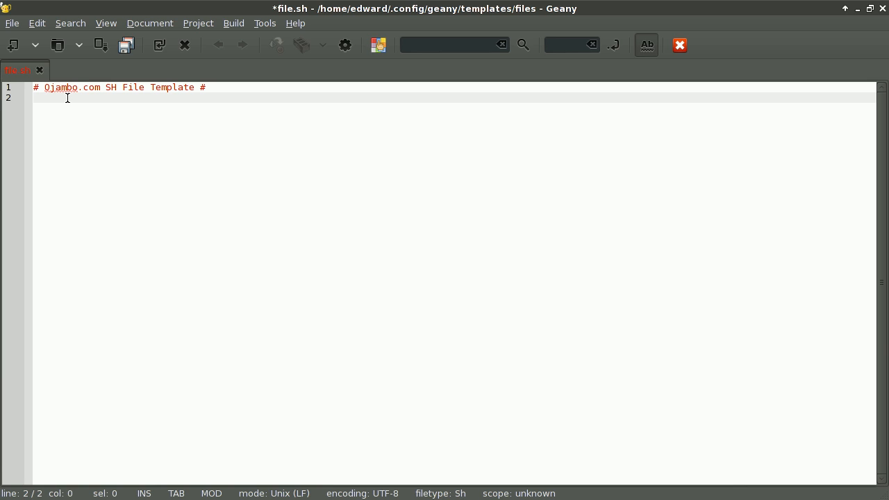
text(#)
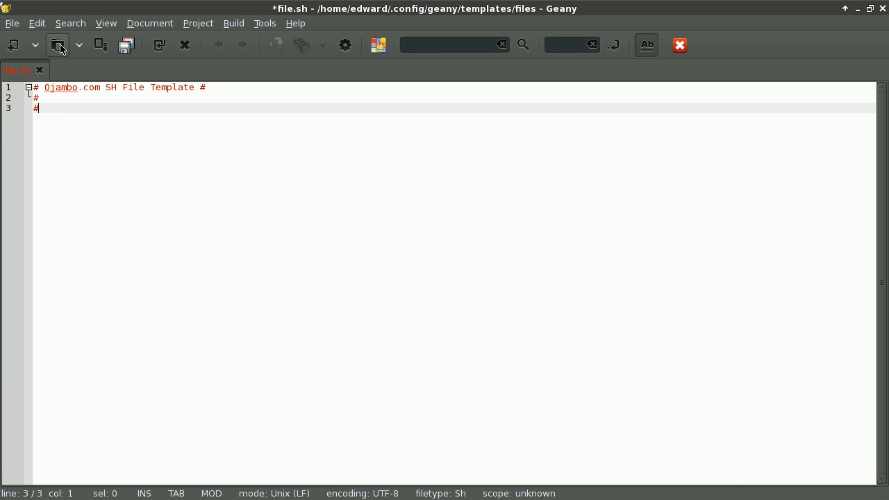
mouse_move(100, 45)
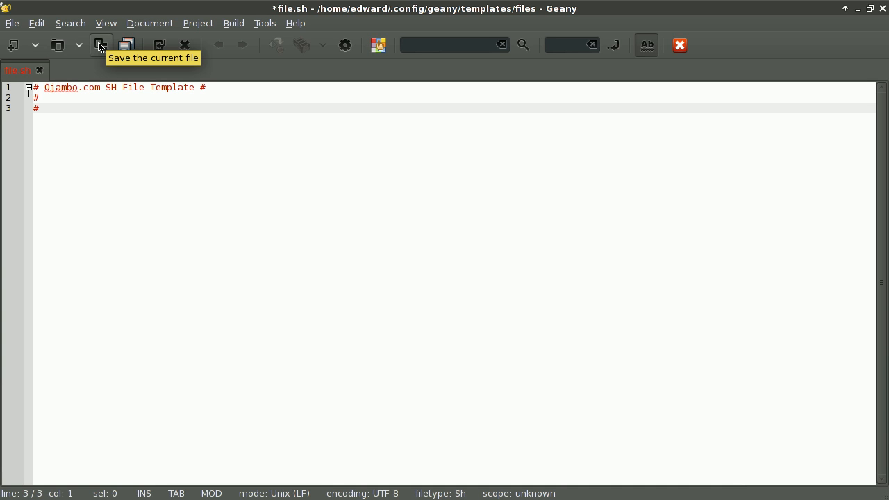
click(11, 22)
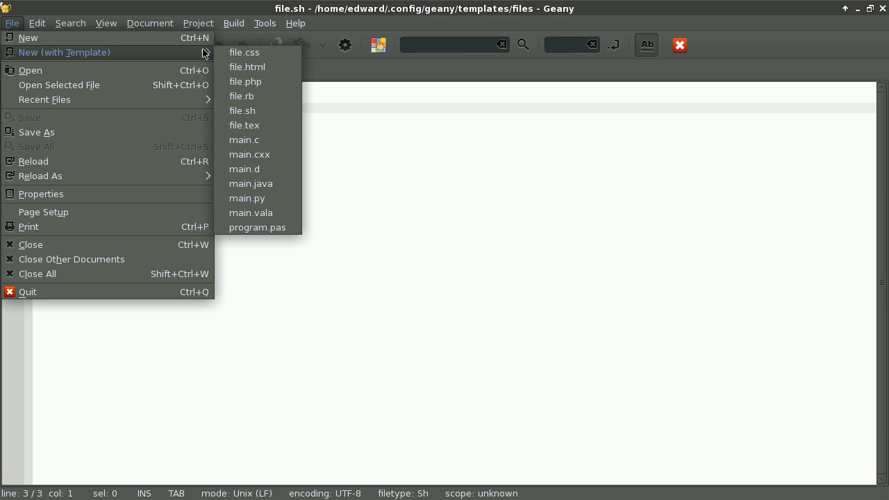
mouse_move(242, 111)
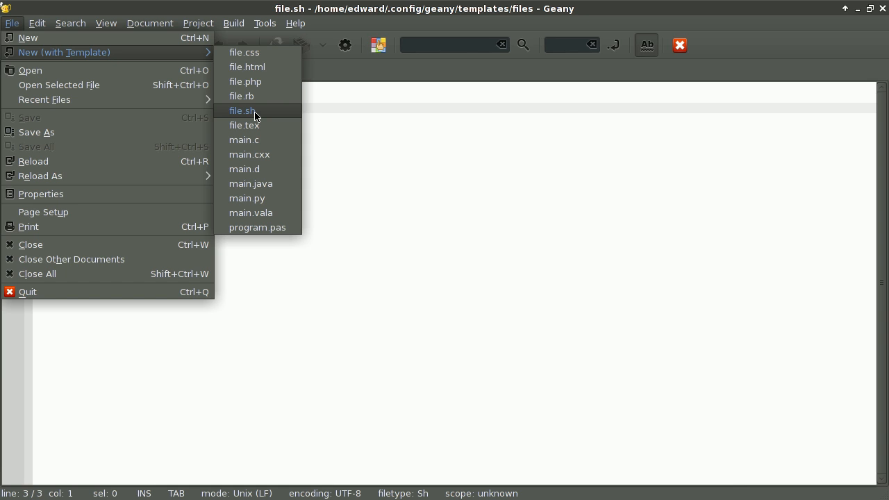
Check the new-file template list for file.sh and reopen the File menu.
click(242, 111)
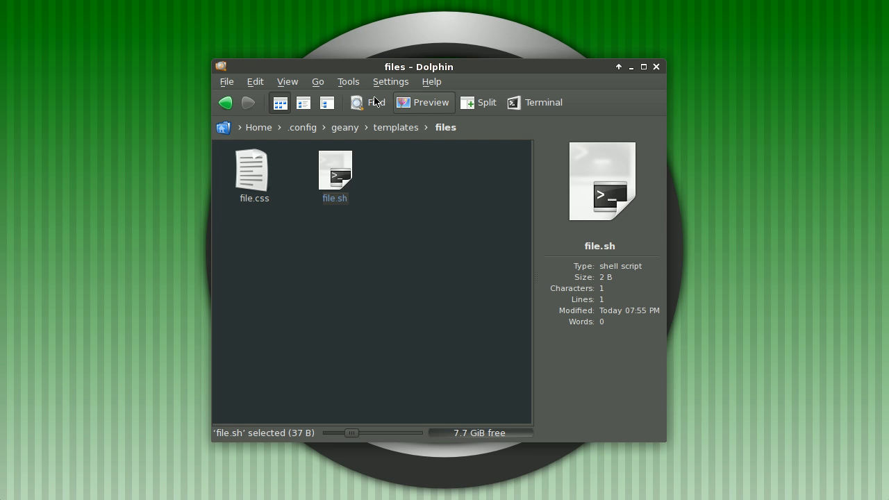
mouse_move(601, 117)
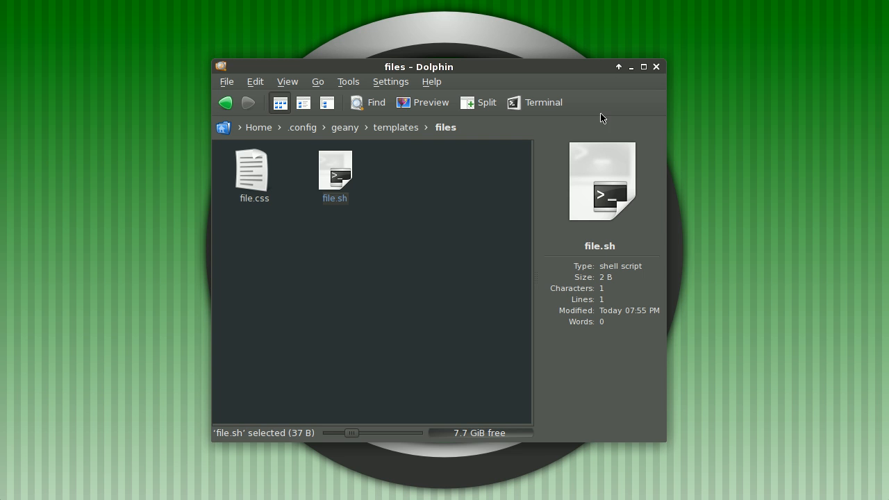
click(12, 22)
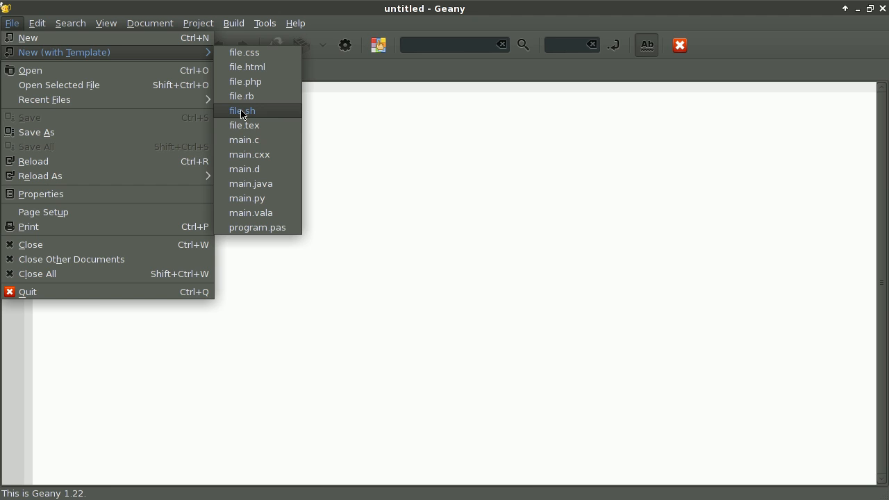
Create a new untitled.sh document from the file.sh template.
click(241, 111)
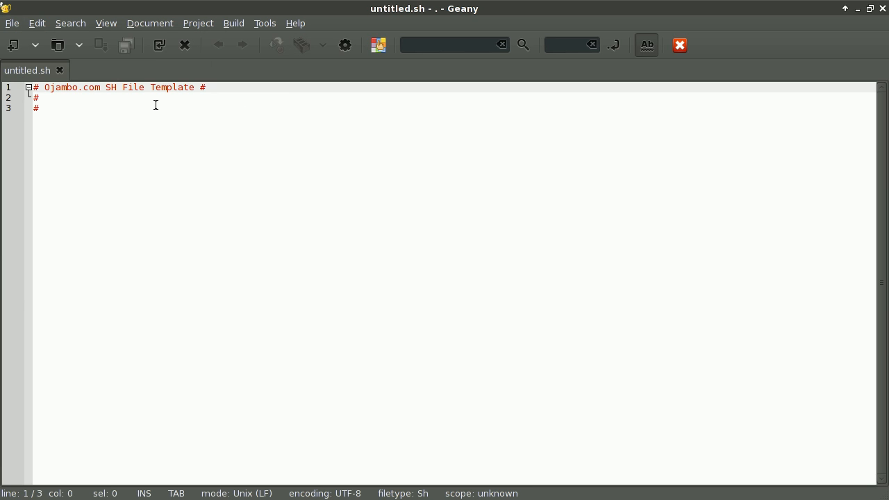
mouse_move(100, 123)
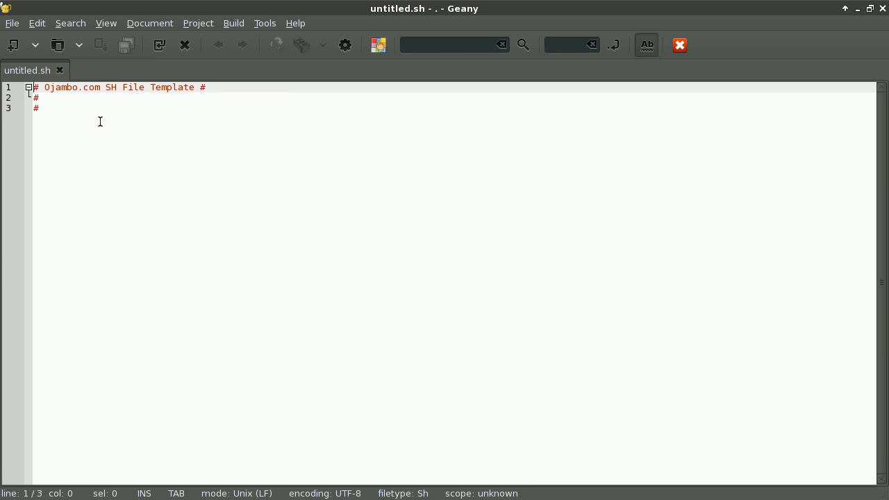
mouse_move(135, 122)
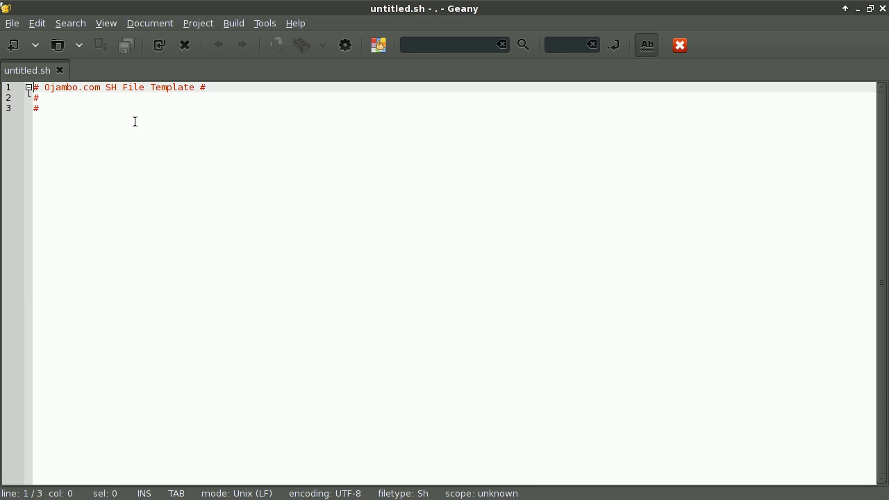
mouse_move(350, 158)
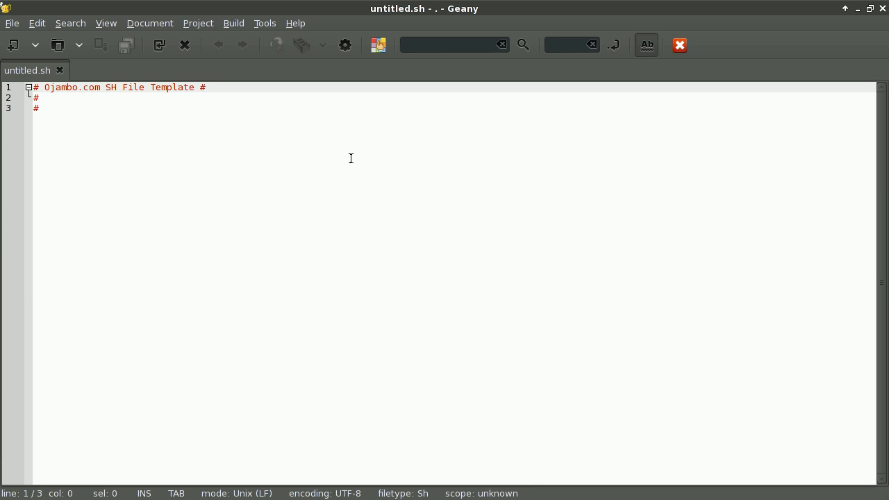
mouse_move(266, 31)
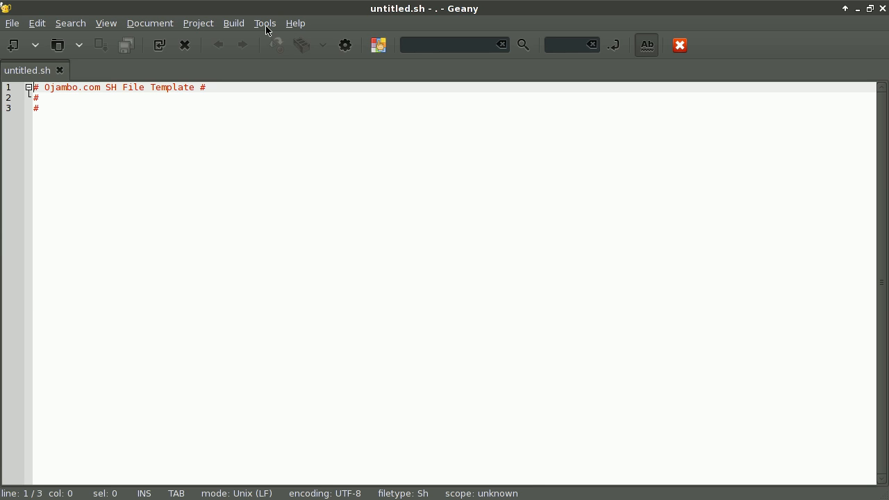
click(264, 22)
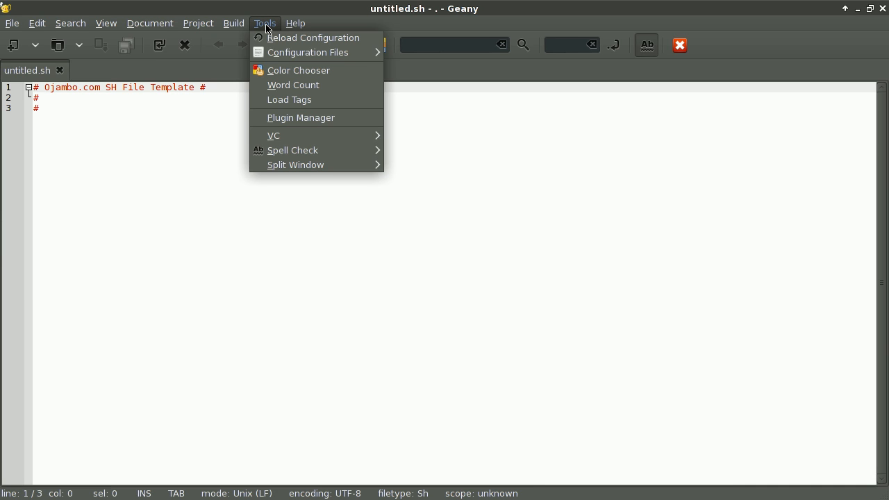
mouse_move(309, 53)
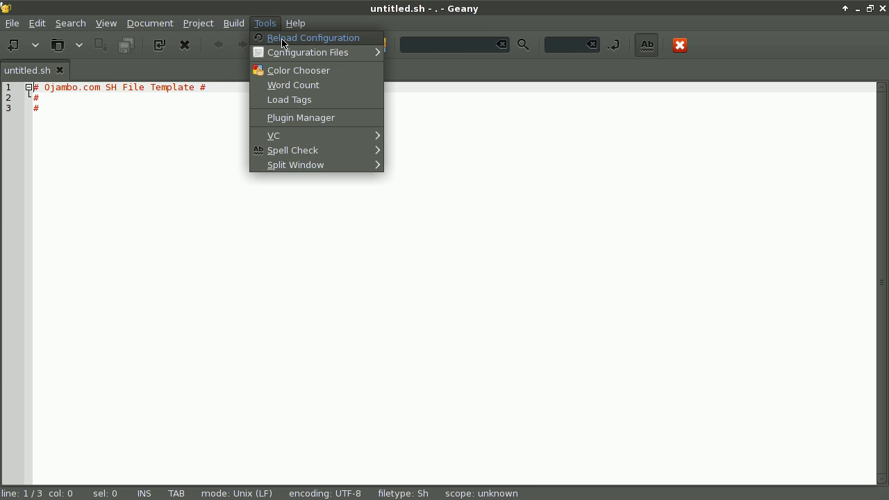
mouse_move(554, 198)
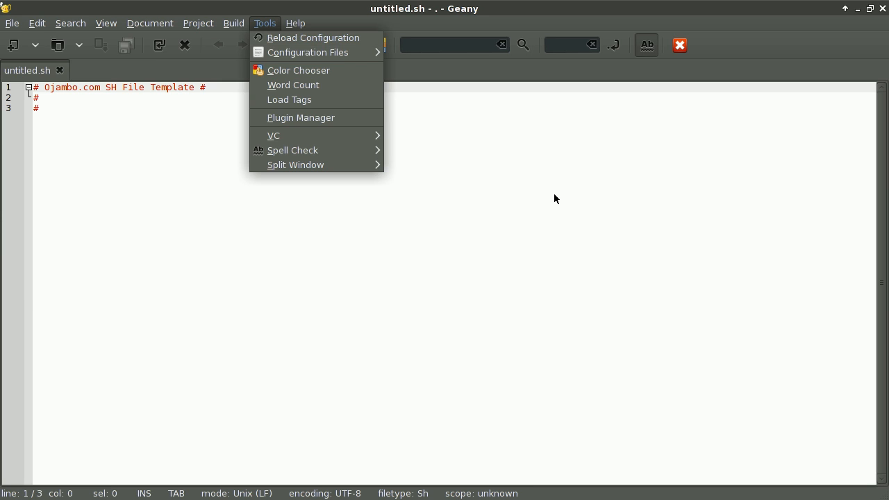
click(553, 199)
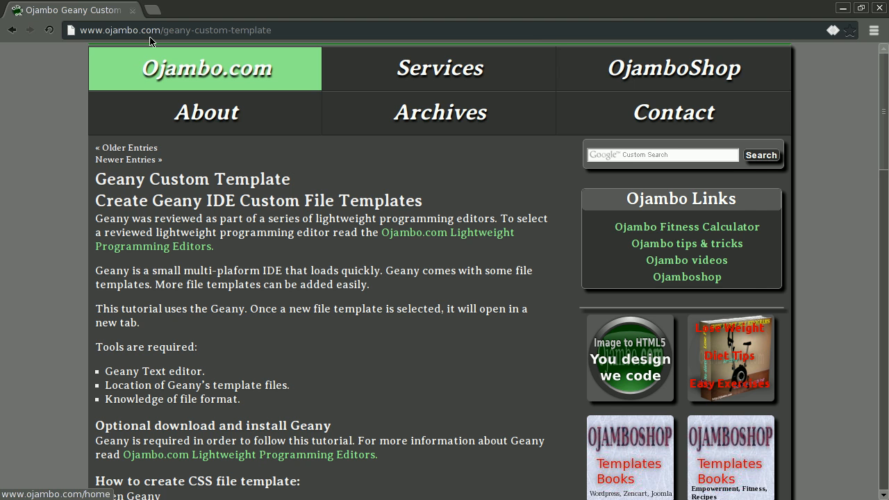
mouse_move(342, 284)
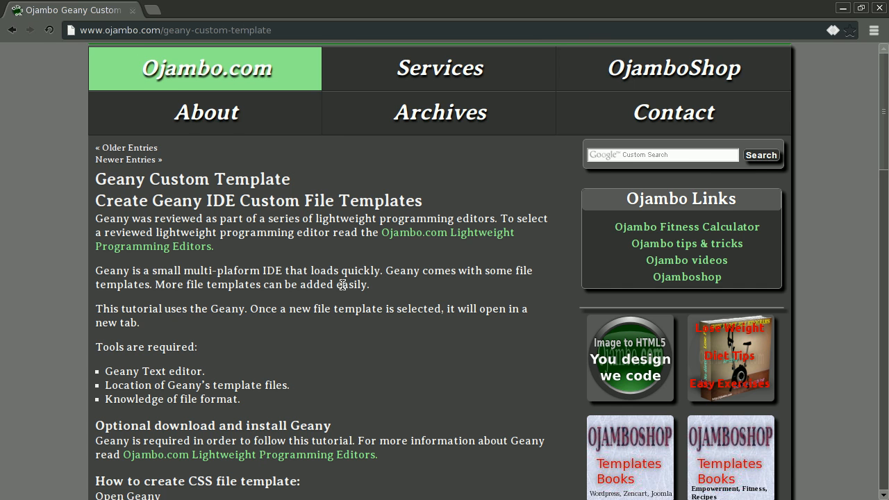
Scroll through the tutorial's template-creation steps and back to the top.
scroll(down, 3)
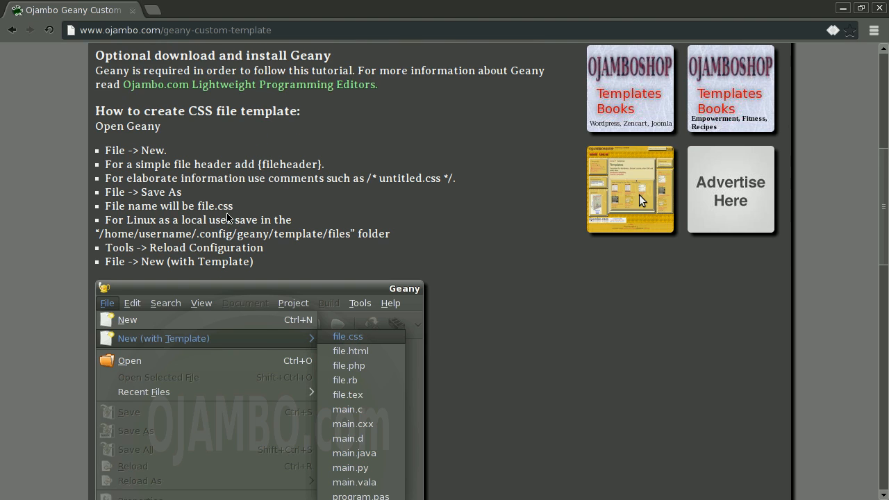
scroll(up, 3)
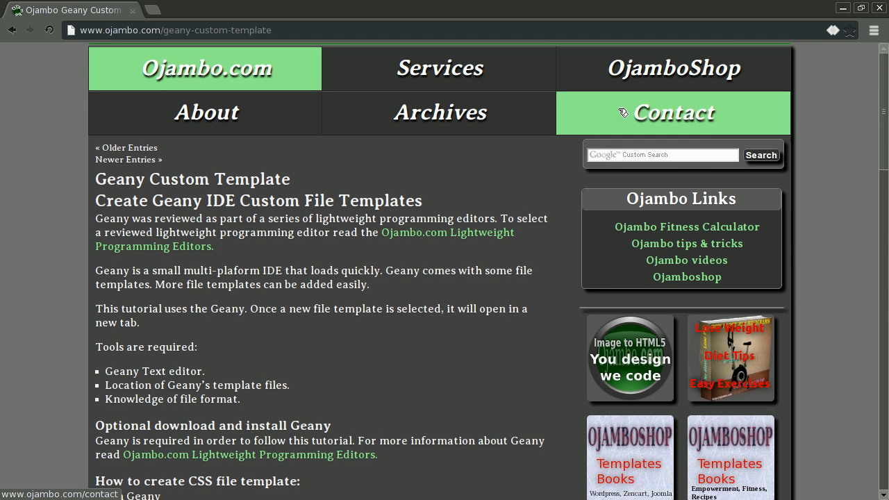
mouse_move(840, 86)
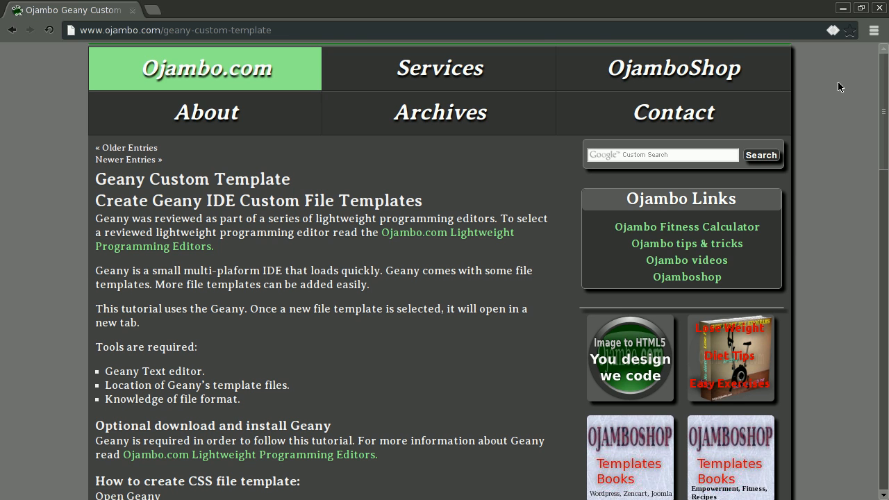